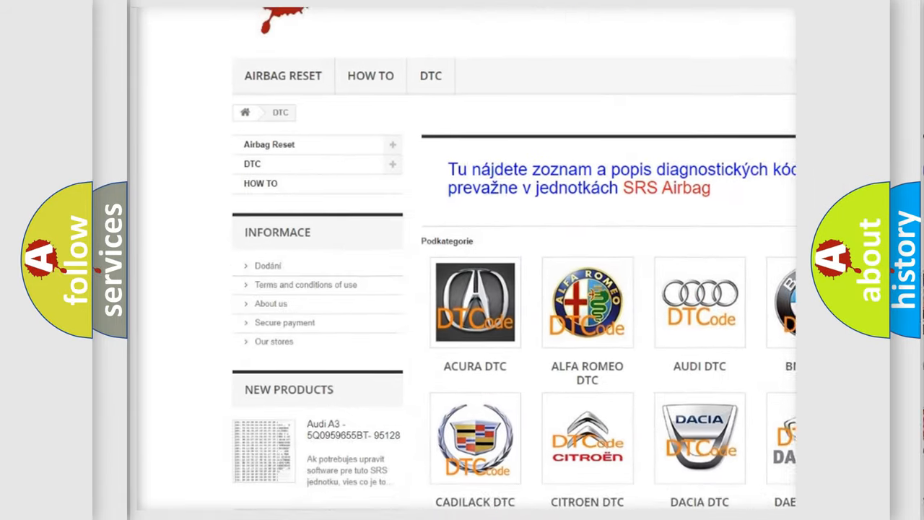
- Reveal the P0444 definition: high battery system voltage, charging system
scroll("down", 3)
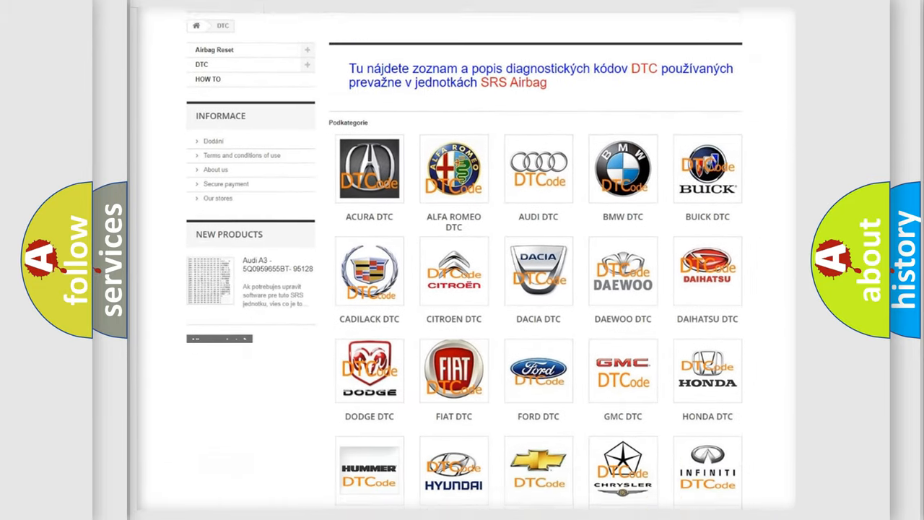
scroll("down", 3)
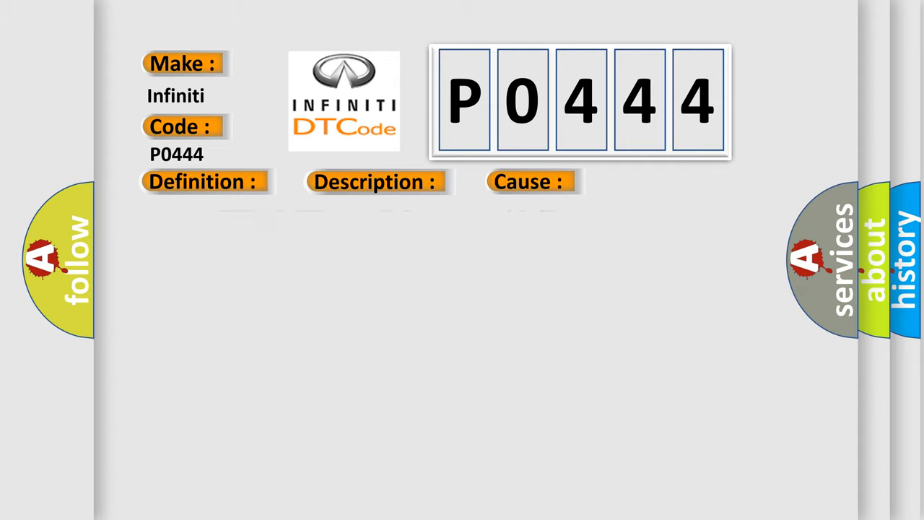
left_click(202, 181)
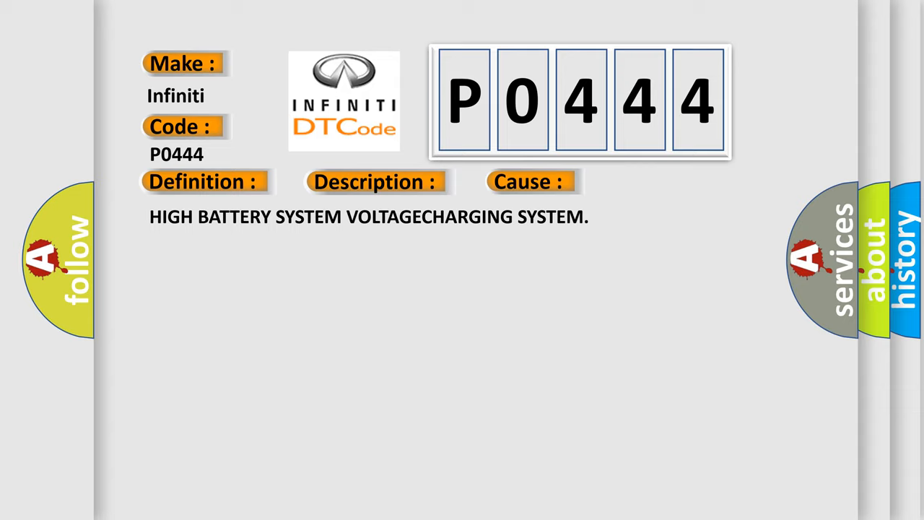